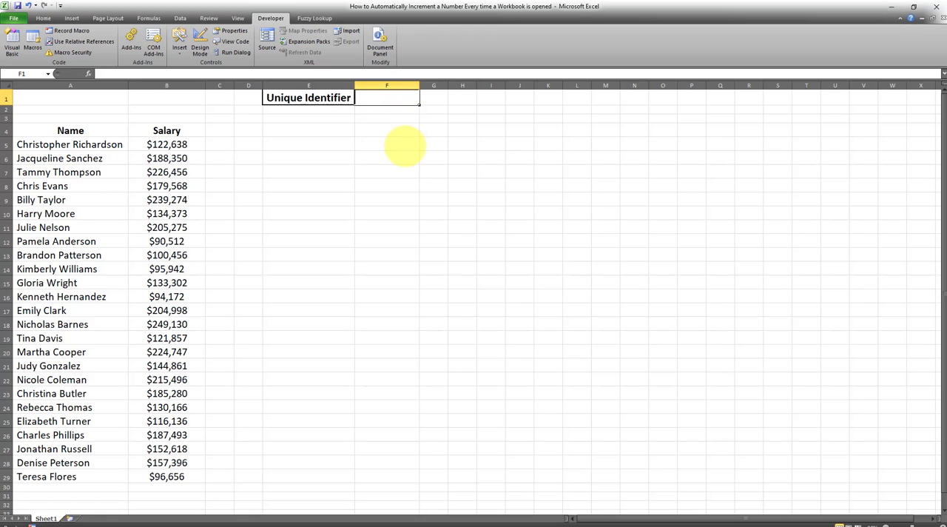
- Enter 1 in F1 beside the Unique Identifier label
{"action": "type", "text": "1"}
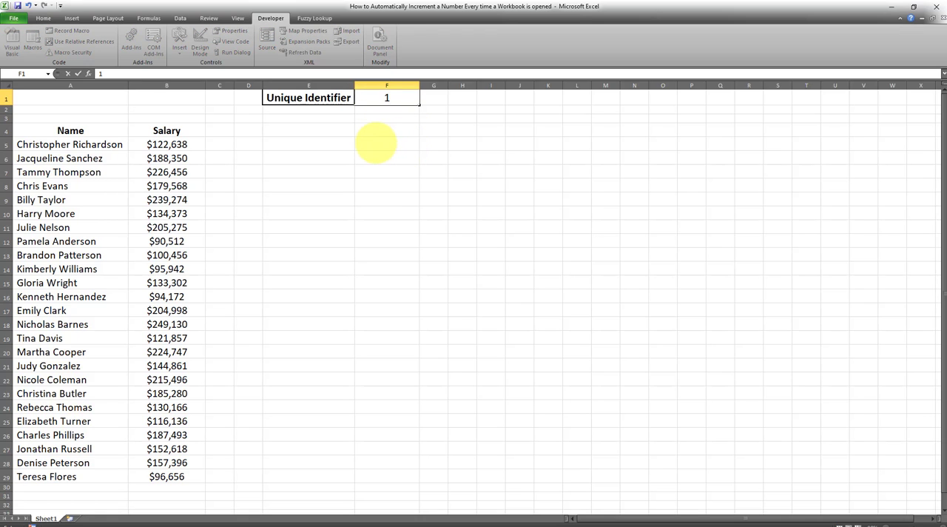
{"action": "left_click", "coordinate": [386, 143]}
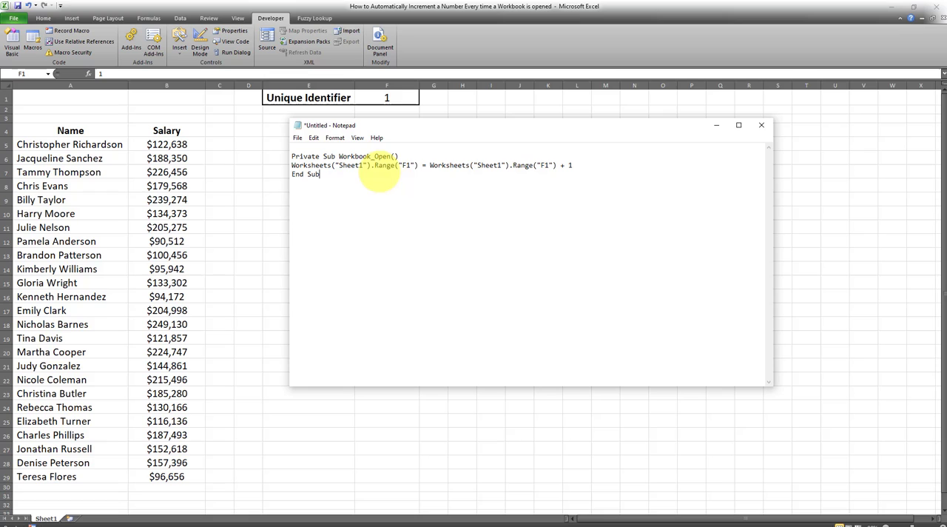
{"action": "mouse_move", "coordinate": [403, 165]}
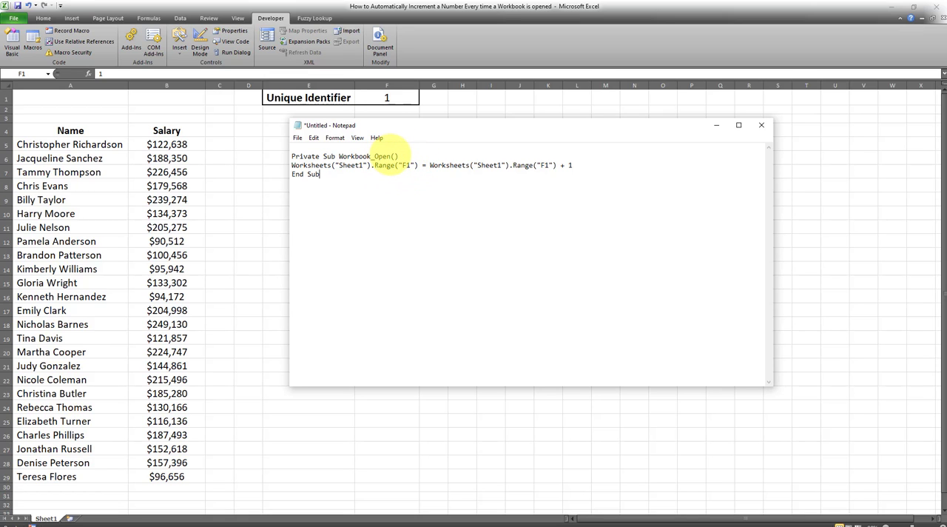
- Select and copy the Workbook_Open macro text from Notepad
{"action": "double_click", "coordinate": [363, 156]}
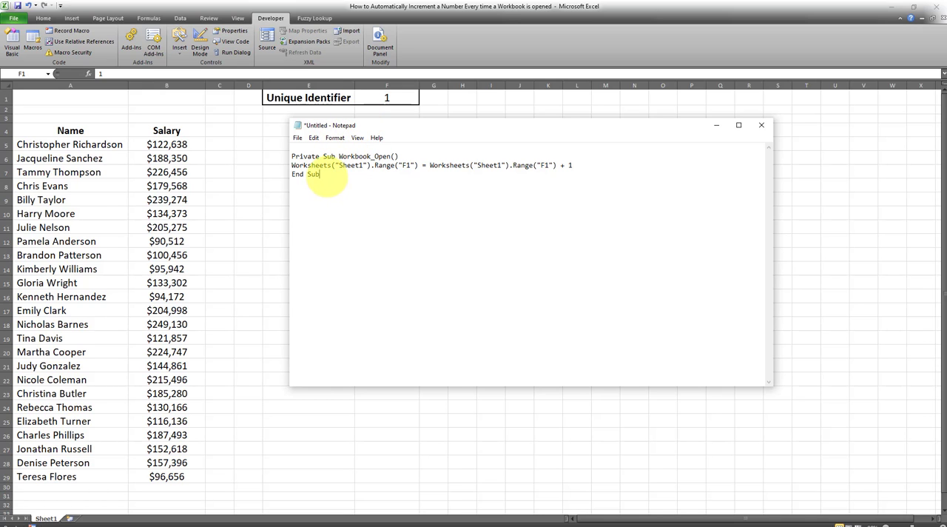
{"action": "right_click", "coordinate": [318, 170]}
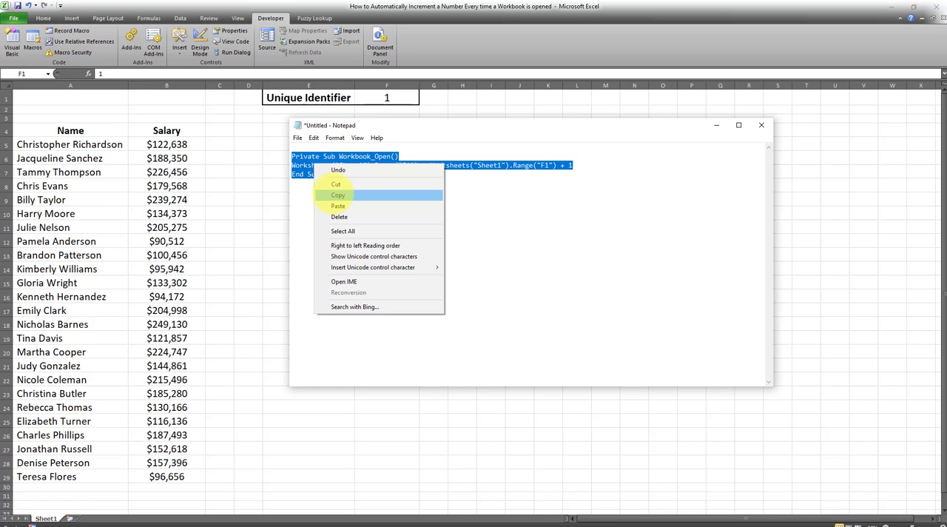
{"action": "left_click", "coordinate": [337, 195]}
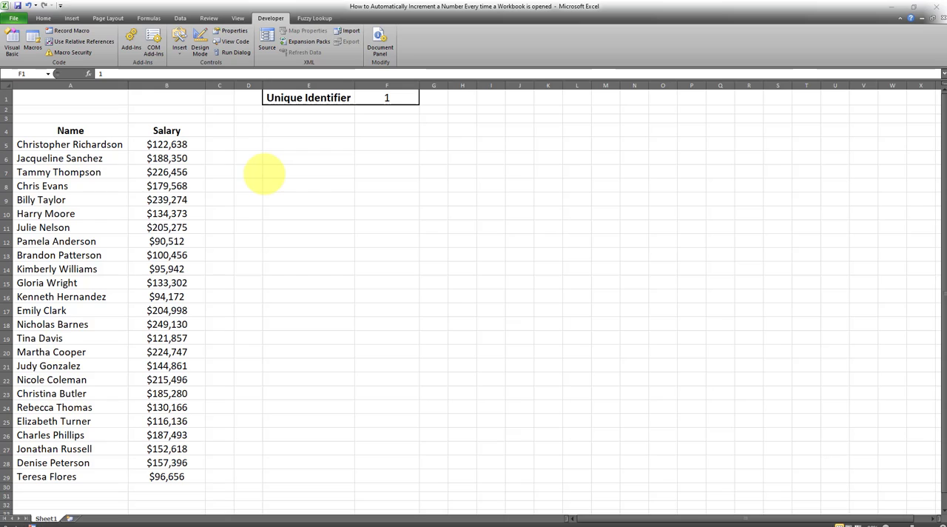
{"action": "mouse_move", "coordinate": [275, 174]}
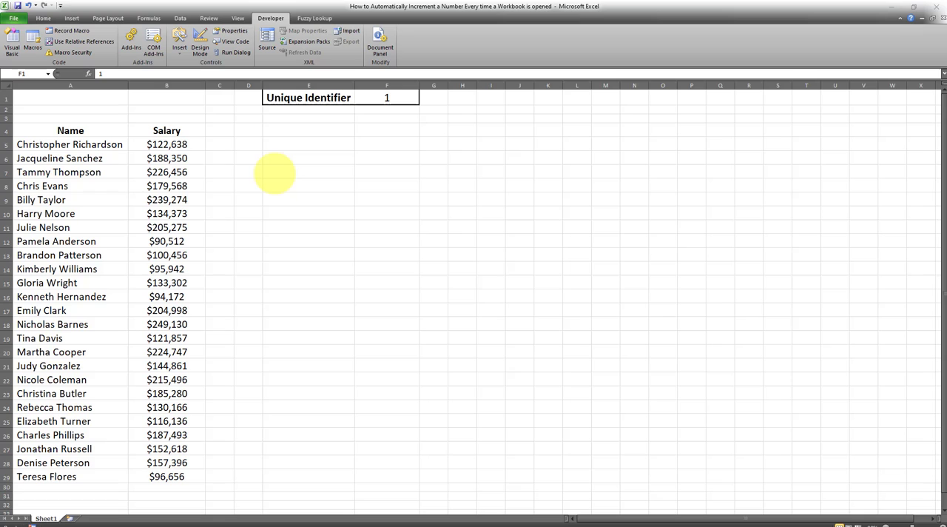
{"action": "mouse_move", "coordinate": [301, 131]}
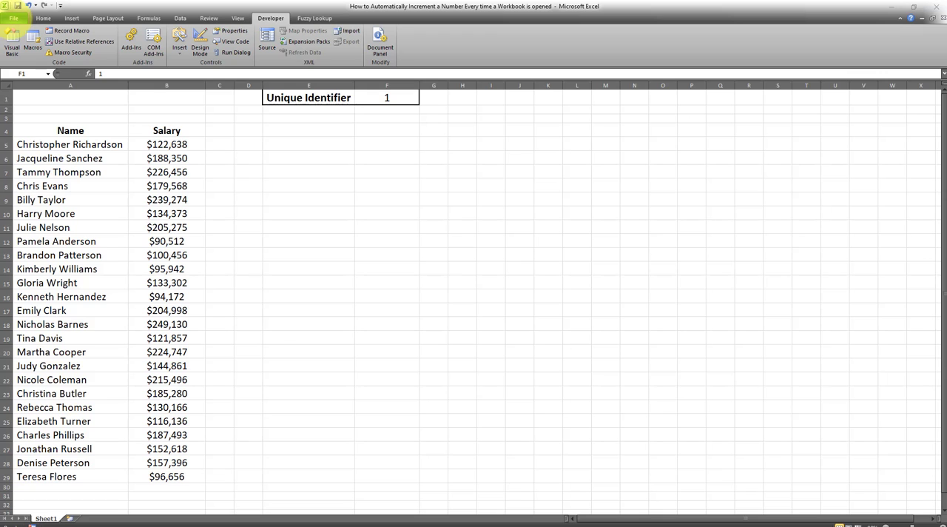
- Go to the File tab to reach Excel Options
{"action": "left_click", "coordinate": [14, 18]}
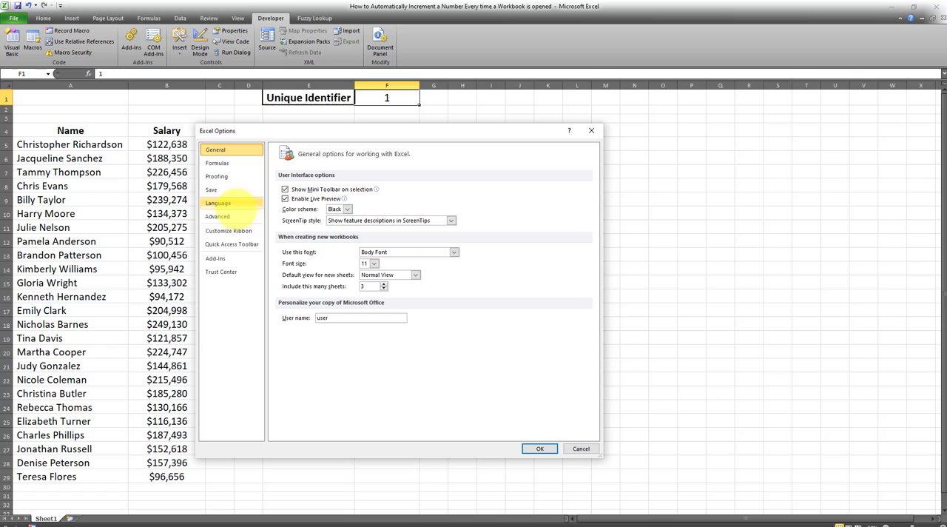
- Confirm Developer is checked under Customize Ribbon and close Excel Options with OK
{"action": "left_click", "coordinate": [231, 230]}
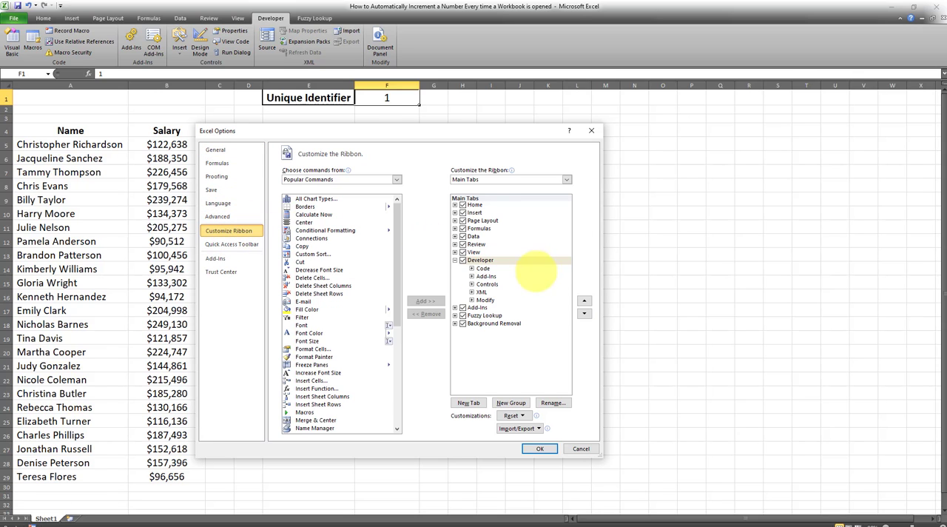
{"action": "left_click", "coordinate": [480, 260]}
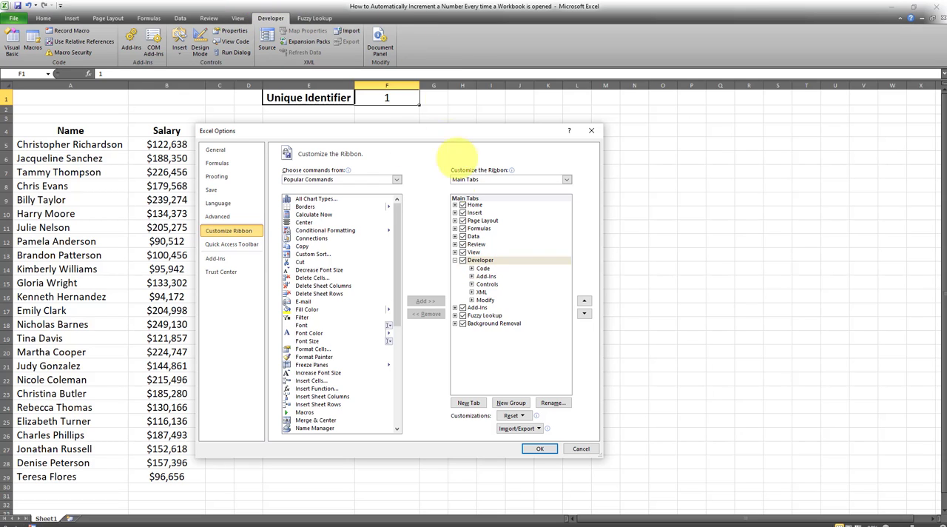
{"action": "mouse_move", "coordinate": [539, 449]}
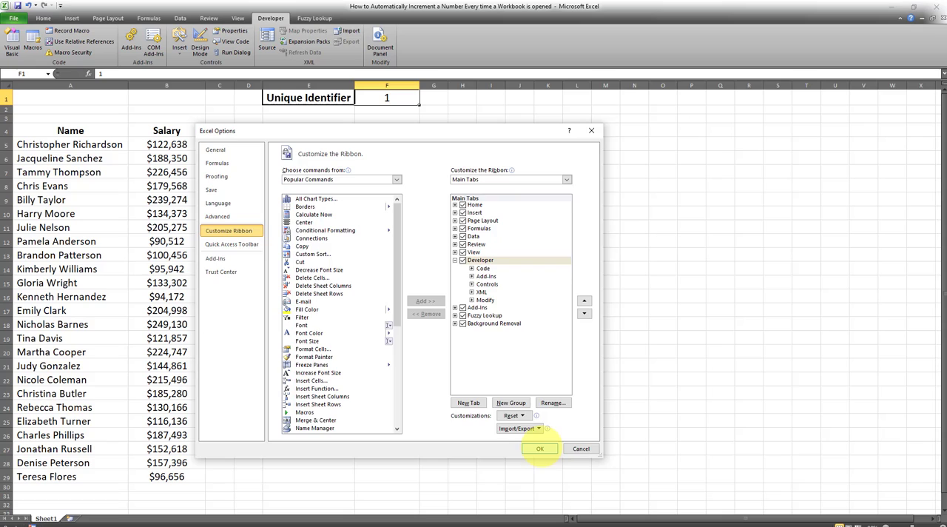
{"action": "left_click", "coordinate": [540, 448]}
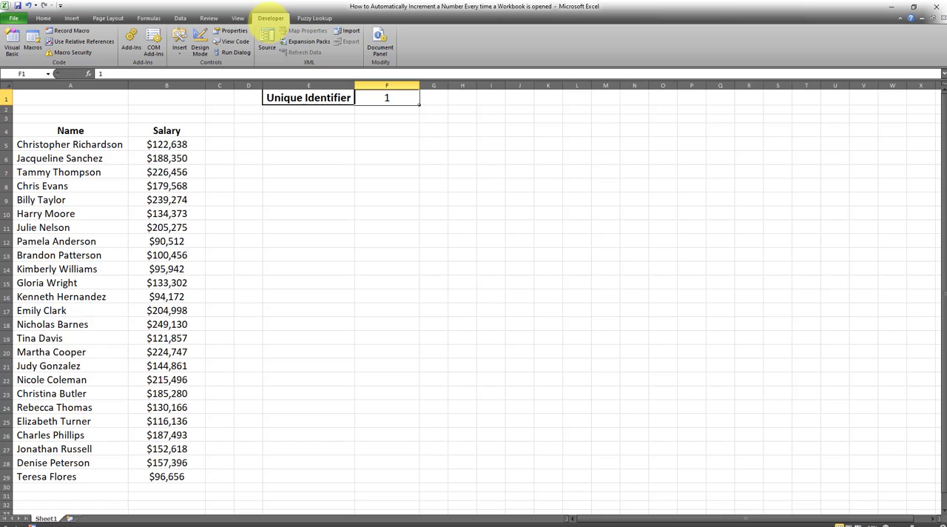
- Paste the Workbook_Open macro into ThisWorkbook's code and close the VBA editor
{"action": "left_click", "coordinate": [11, 42]}
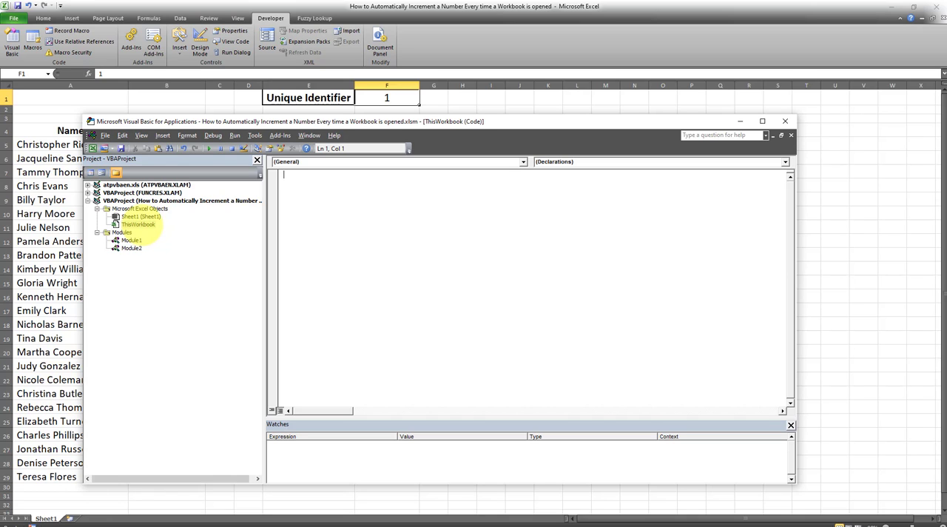
{"action": "right_click", "coordinate": [284, 175]}
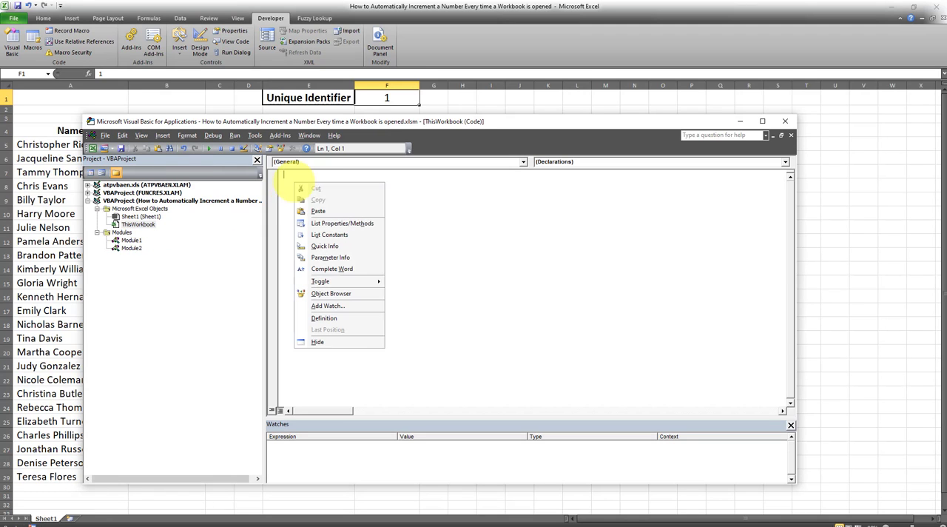
{"action": "left_click", "coordinate": [318, 211]}
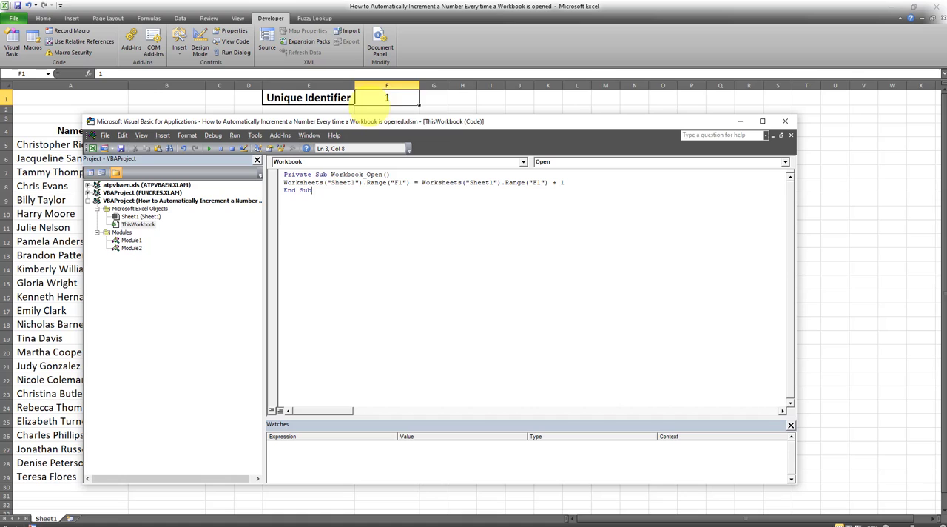
{"action": "mouse_move", "coordinate": [278, 287]}
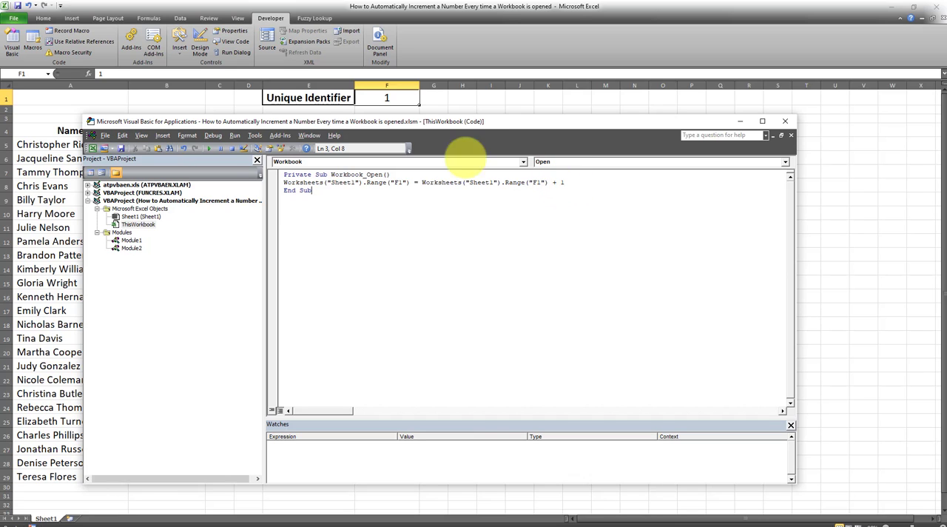
{"action": "mouse_move", "coordinate": [120, 148]}
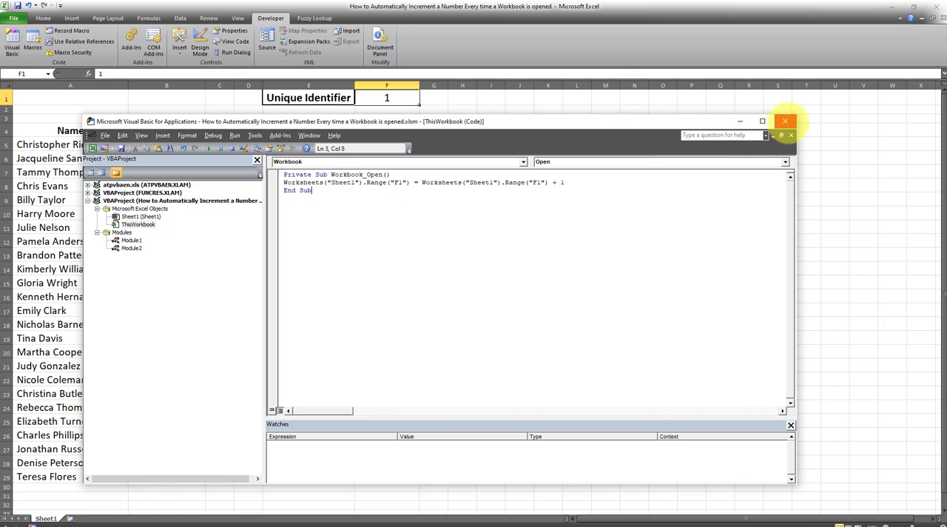
{"action": "left_click", "coordinate": [785, 121]}
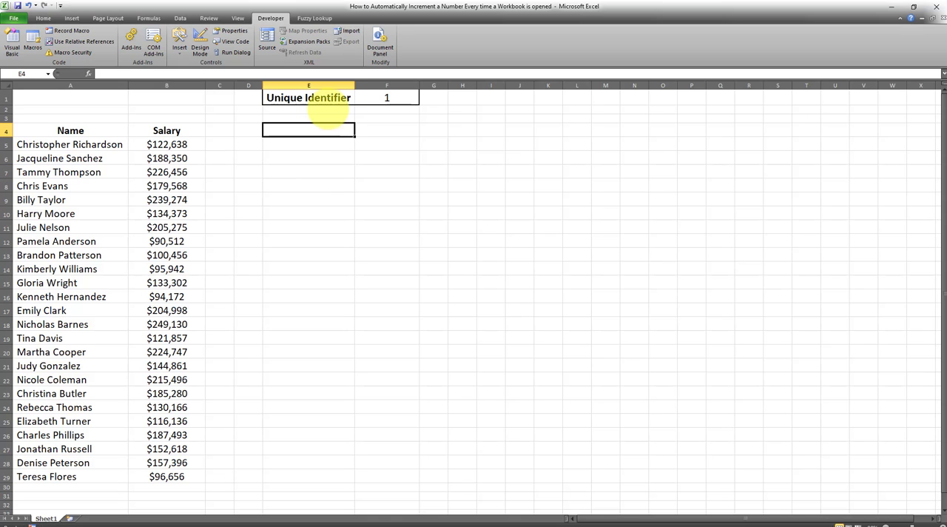
{"action": "mouse_move", "coordinate": [384, 118]}
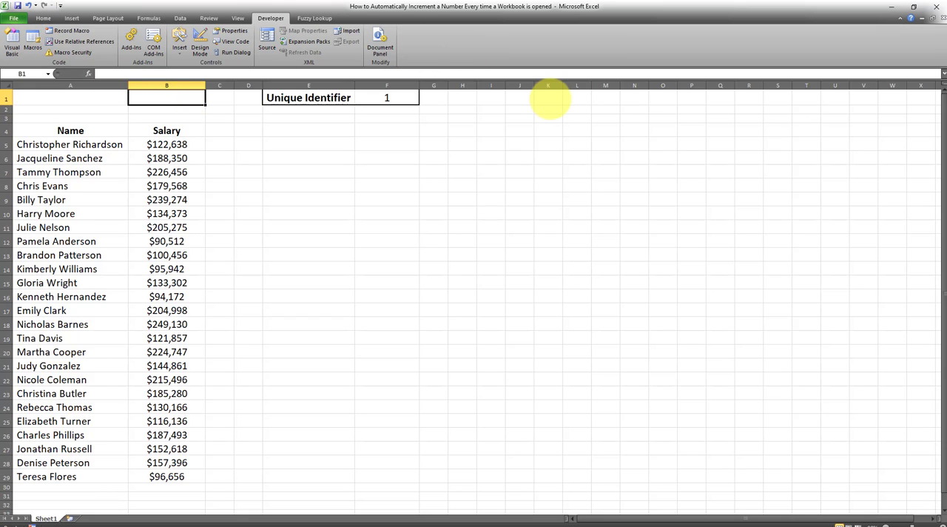
{"action": "mouse_move", "coordinate": [491, 98]}
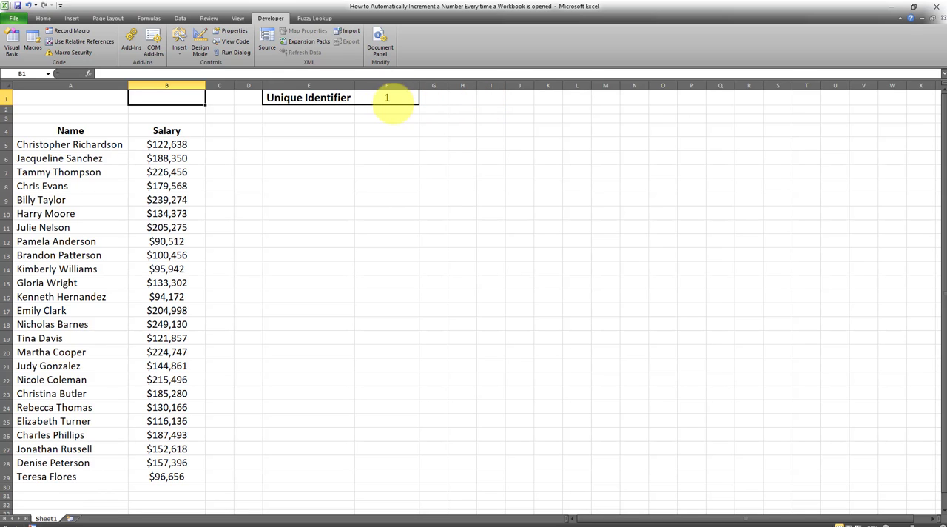
{"action": "mouse_move", "coordinate": [377, 119]}
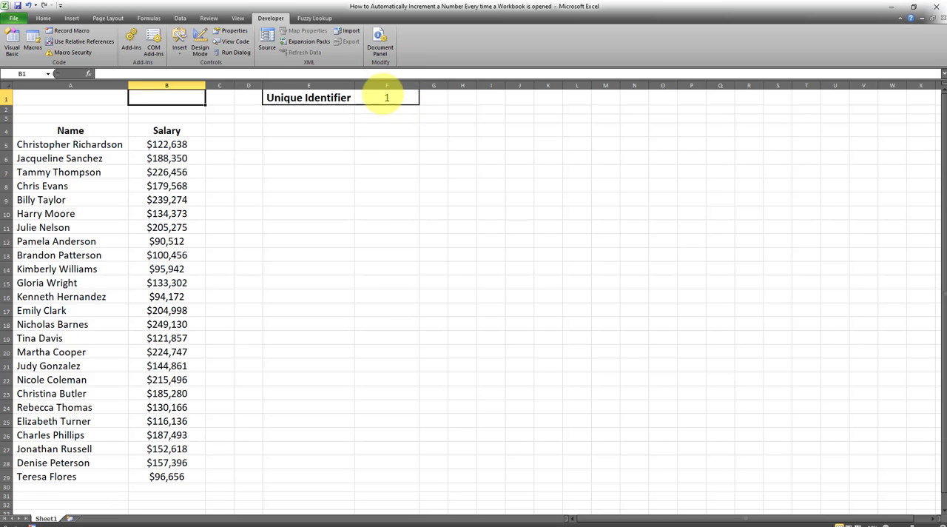
{"action": "mouse_move", "coordinate": [873, 32]}
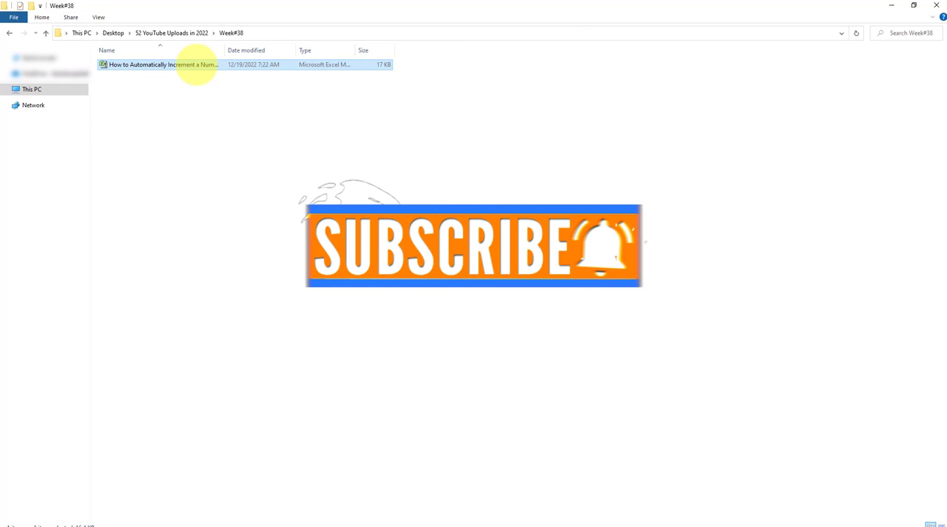
- Open the .xlsm workbook from Week#38, showing 2 in F1
{"action": "double_click", "coordinate": [164, 64]}
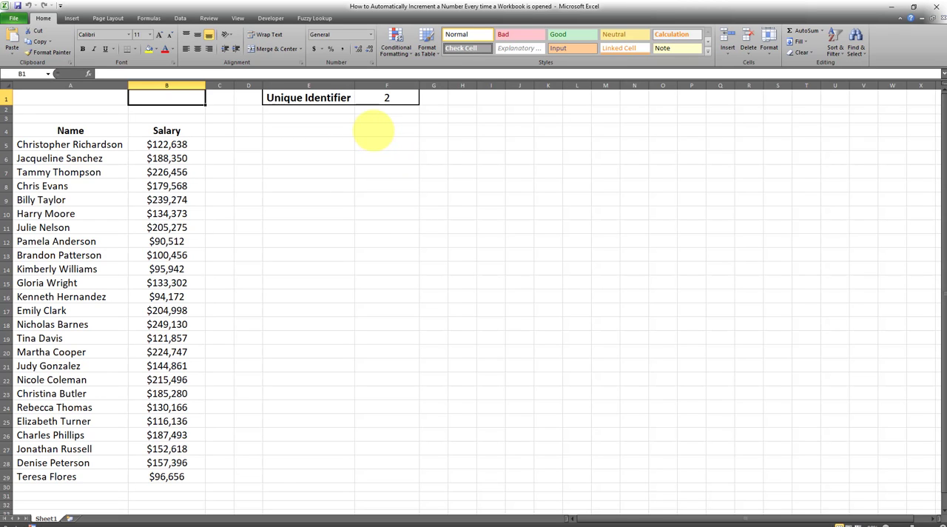
{"action": "mouse_move", "coordinate": [386, 97]}
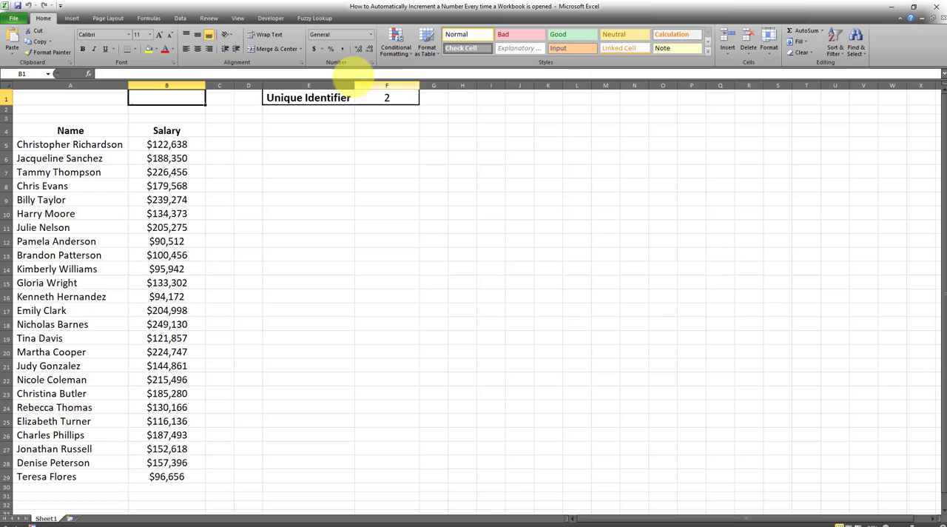
{"action": "mouse_move", "coordinate": [407, 130]}
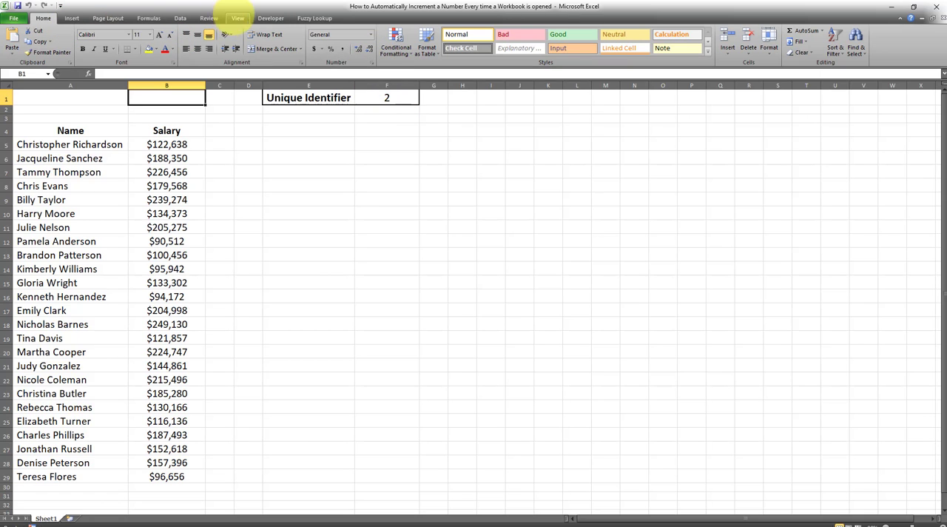
{"action": "left_click", "coordinate": [270, 18]}
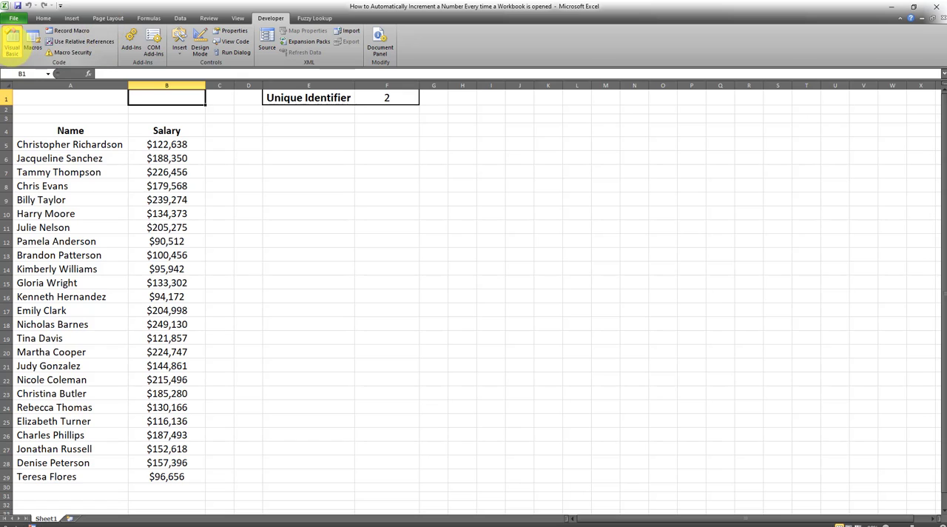
{"action": "left_click", "coordinate": [12, 44]}
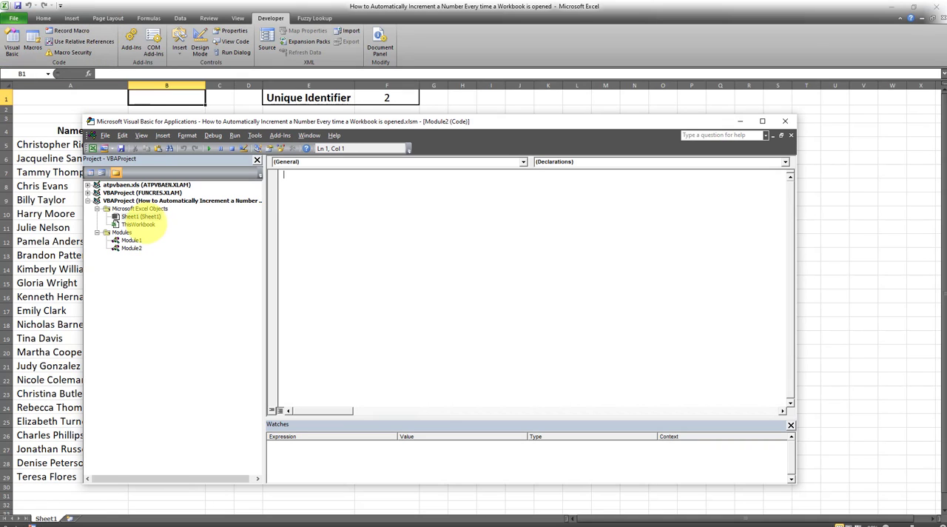
{"action": "double_click", "coordinate": [138, 224]}
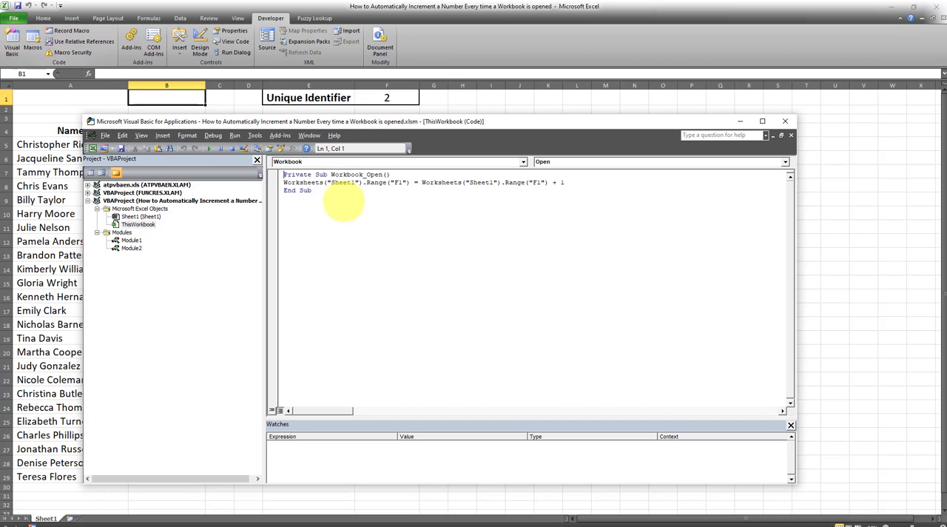
{"action": "mouse_move", "coordinate": [650, 201]}
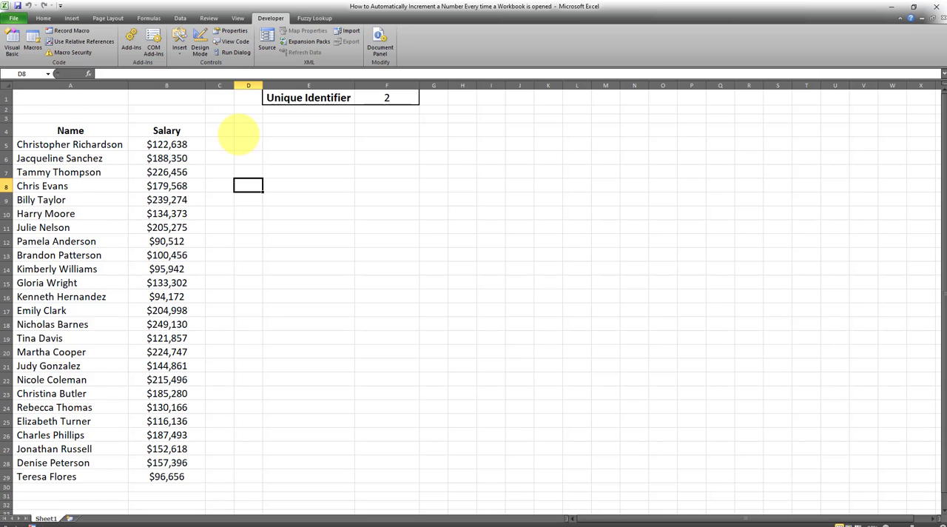
{"action": "mouse_move", "coordinate": [275, 209]}
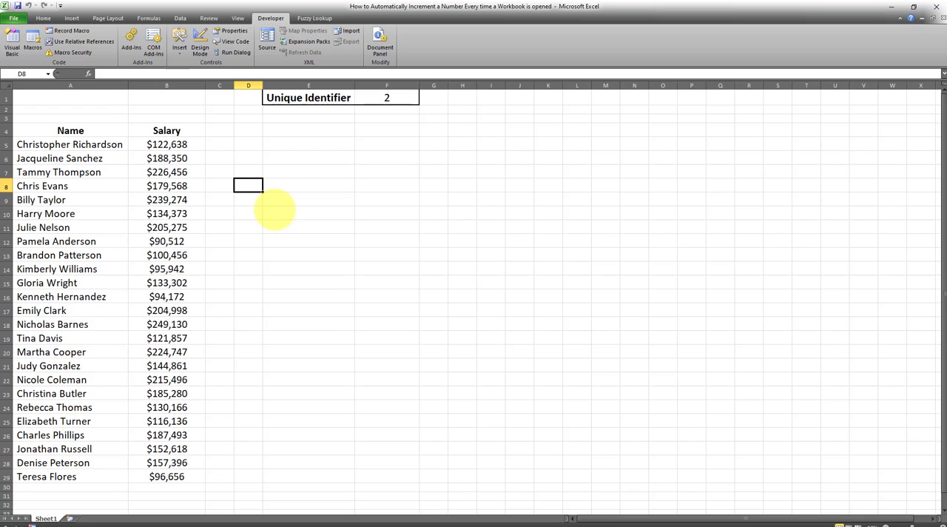
{"action": "mouse_move", "coordinate": [291, 162]}
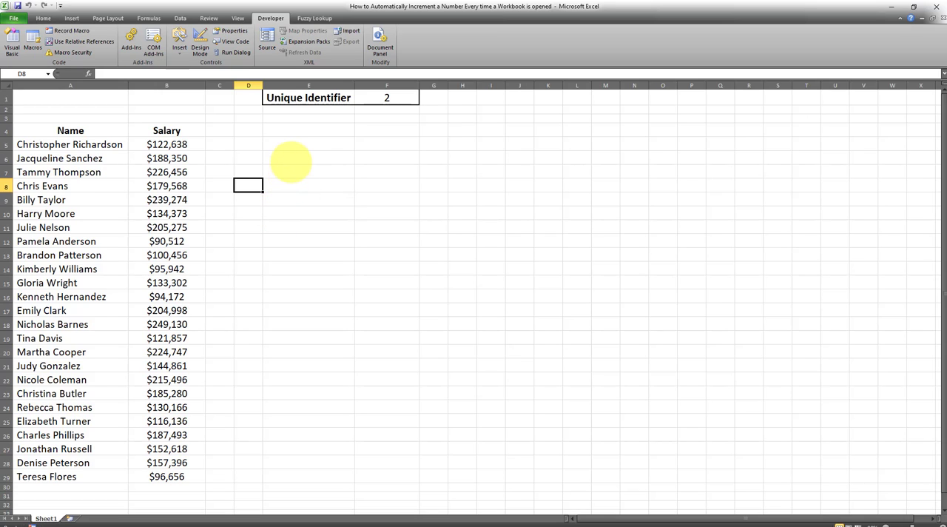
{"action": "mouse_move", "coordinate": [304, 97]}
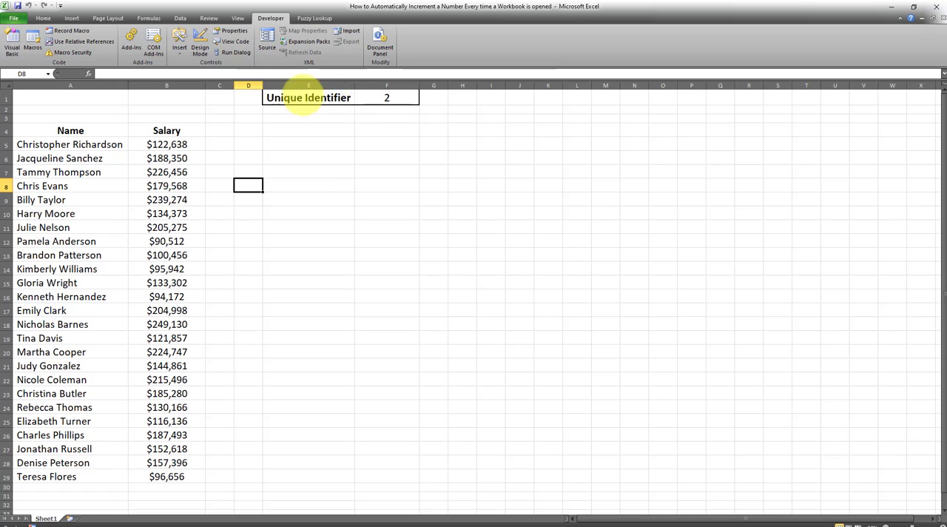
{"action": "mouse_move", "coordinate": [433, 131]}
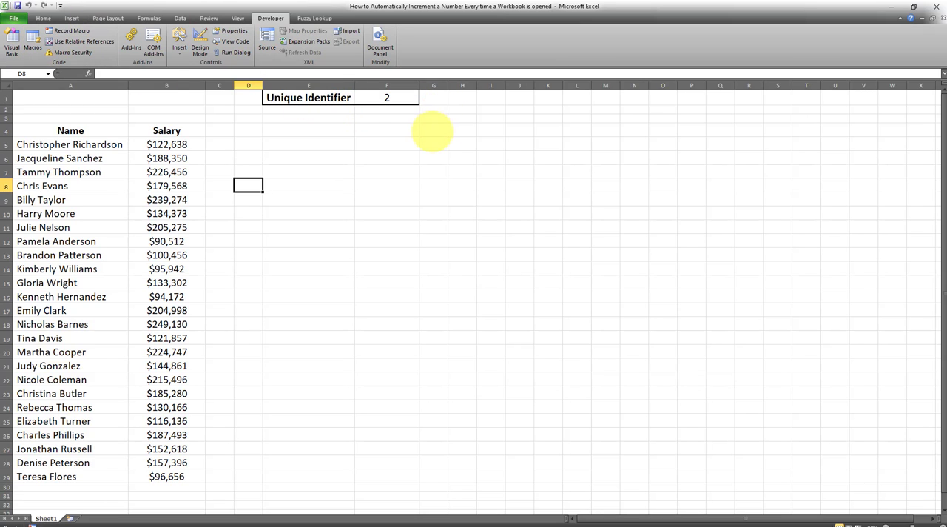
{"action": "mouse_move", "coordinate": [414, 129]}
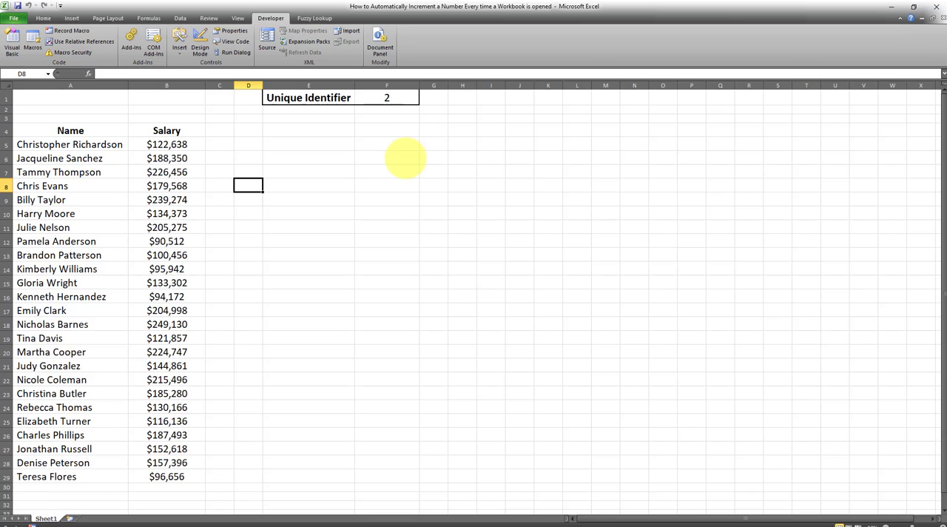
{"action": "mouse_move", "coordinate": [212, 246]}
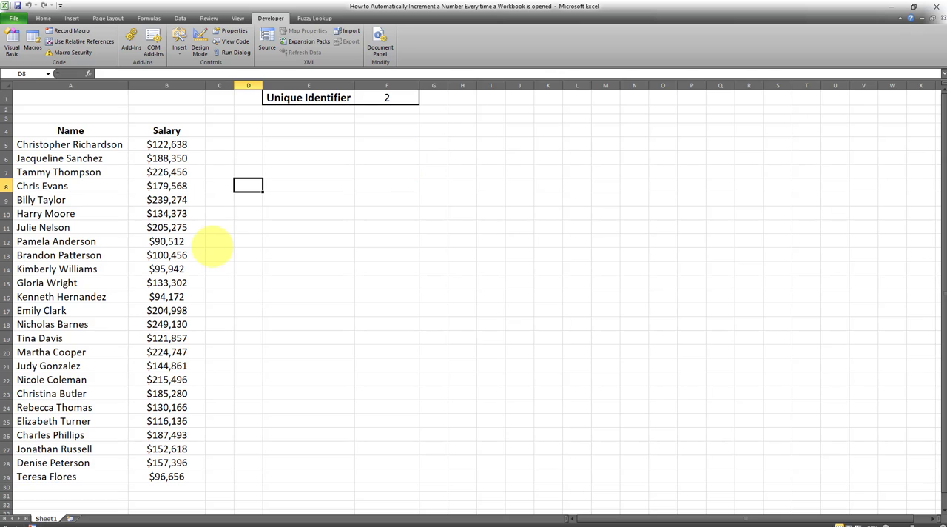